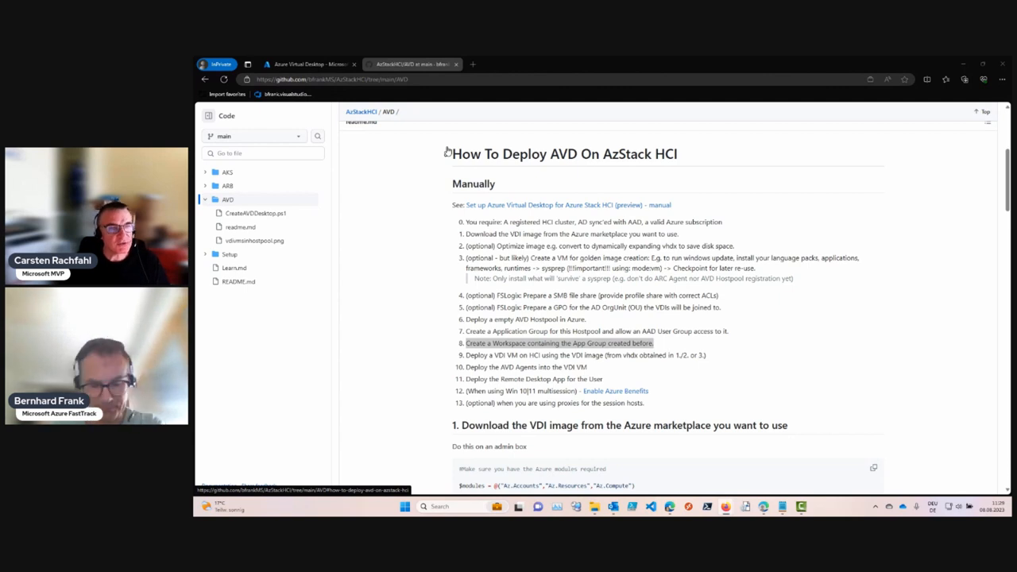
{"action": "mouse_move", "coordinate": [538, 121]}
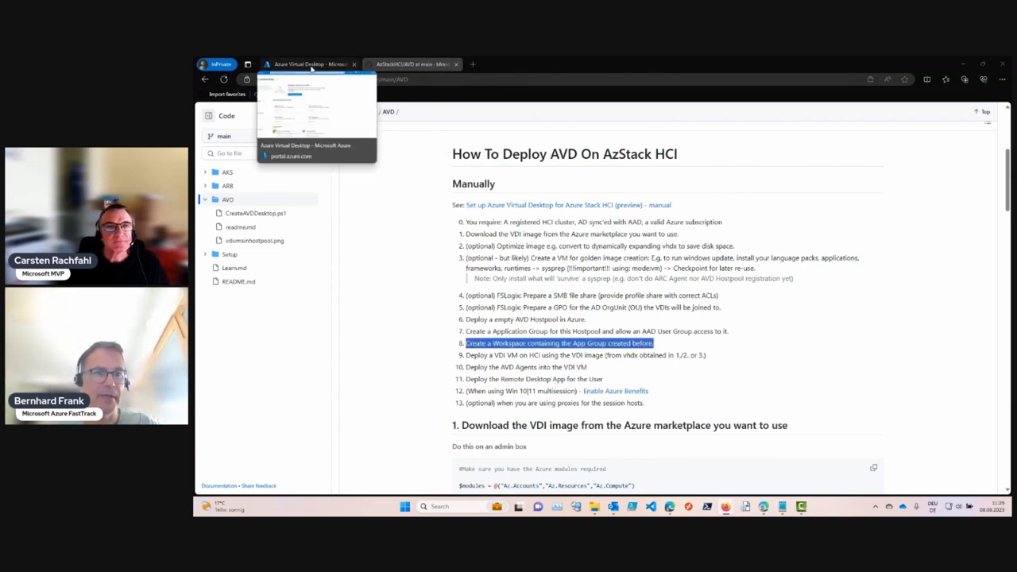
Switch from the GitHub guide to the Azure Virtual Desktop portal page
{"action": "left_click", "coordinate": [310, 63]}
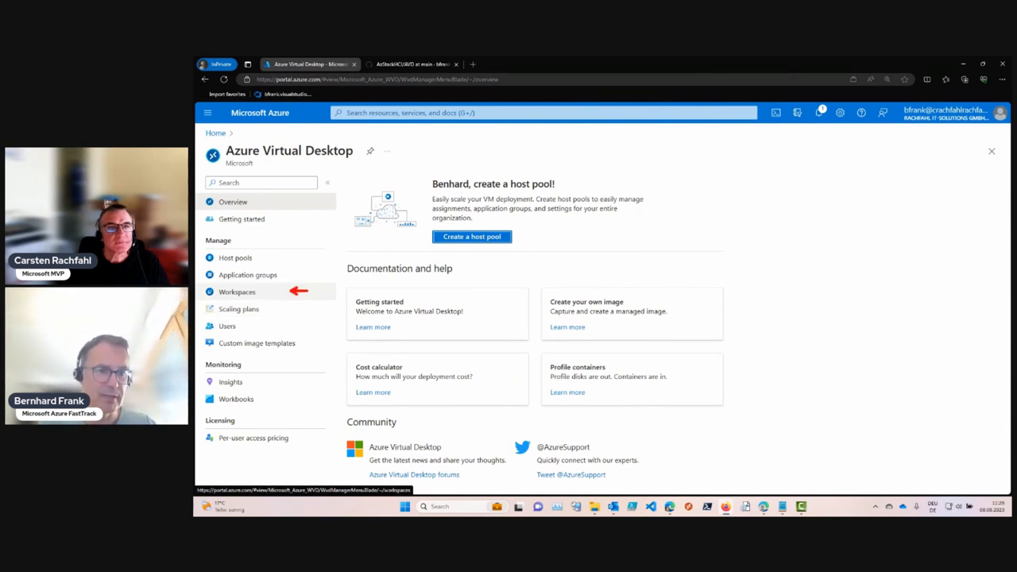
Go to Workspaces under Azure Virtual Desktop and start creating a new workspace
{"action": "left_click", "coordinate": [237, 293]}
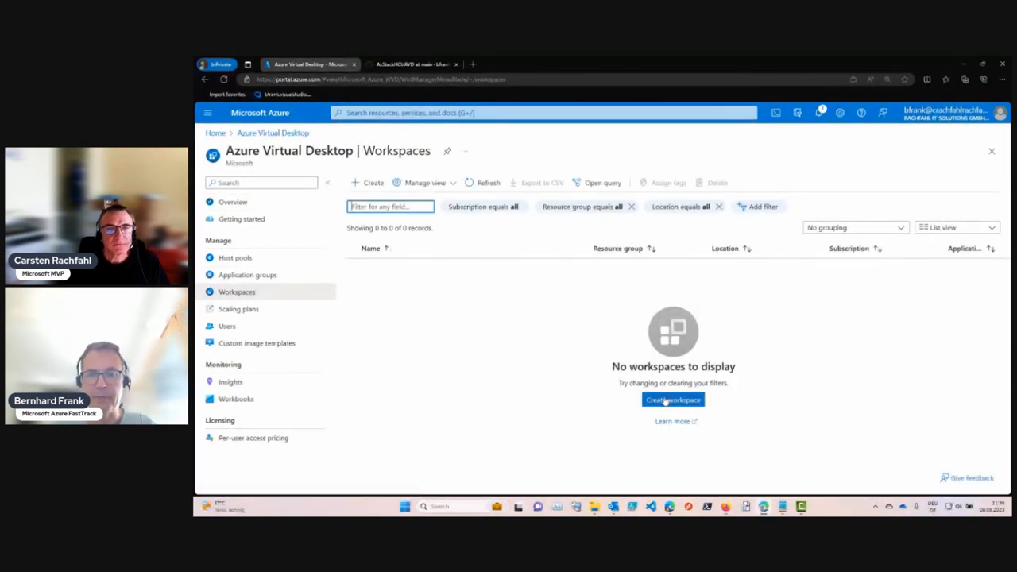
{"action": "mouse_move", "coordinate": [674, 401]}
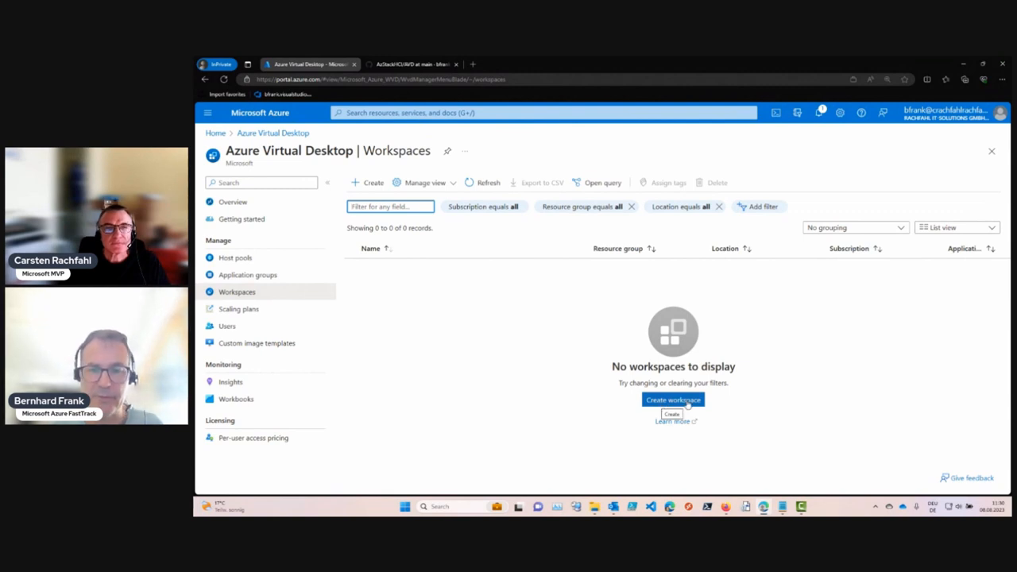
{"action": "left_click", "coordinate": [674, 400]}
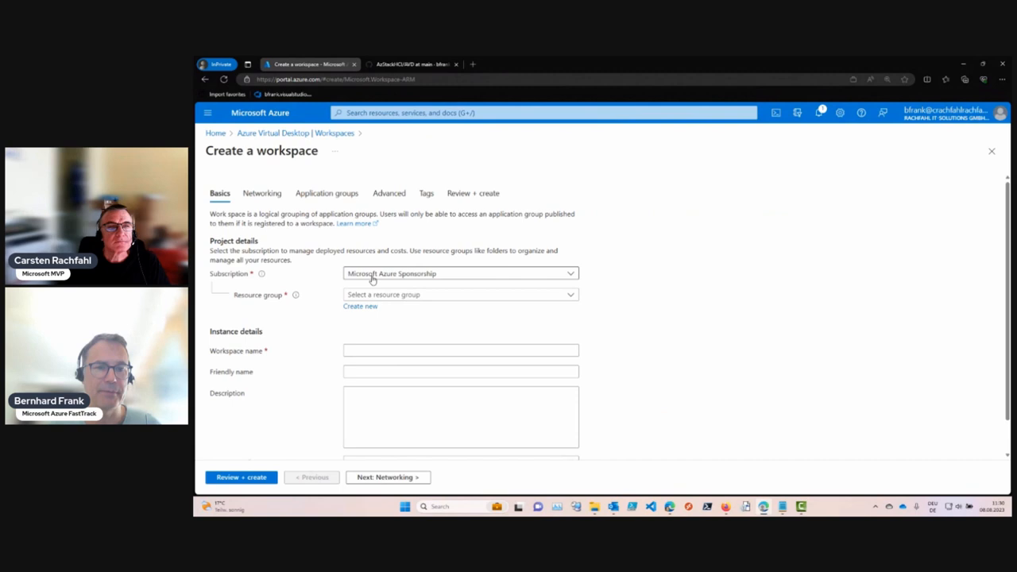
Choose RG-AVD-WE as the workspace's resource group
{"action": "left_click", "coordinate": [460, 273]}
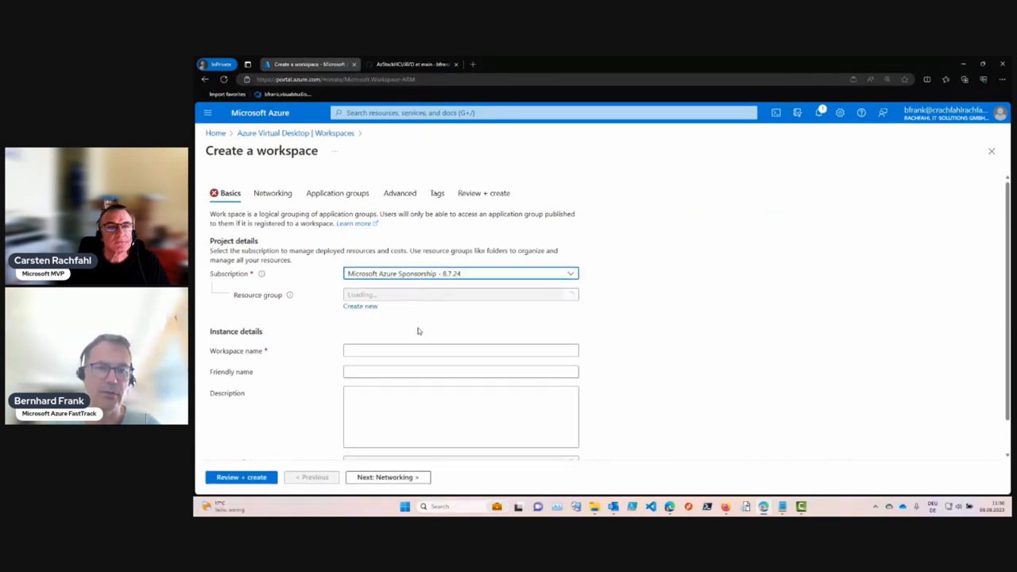
{"action": "left_click", "coordinate": [459, 294]}
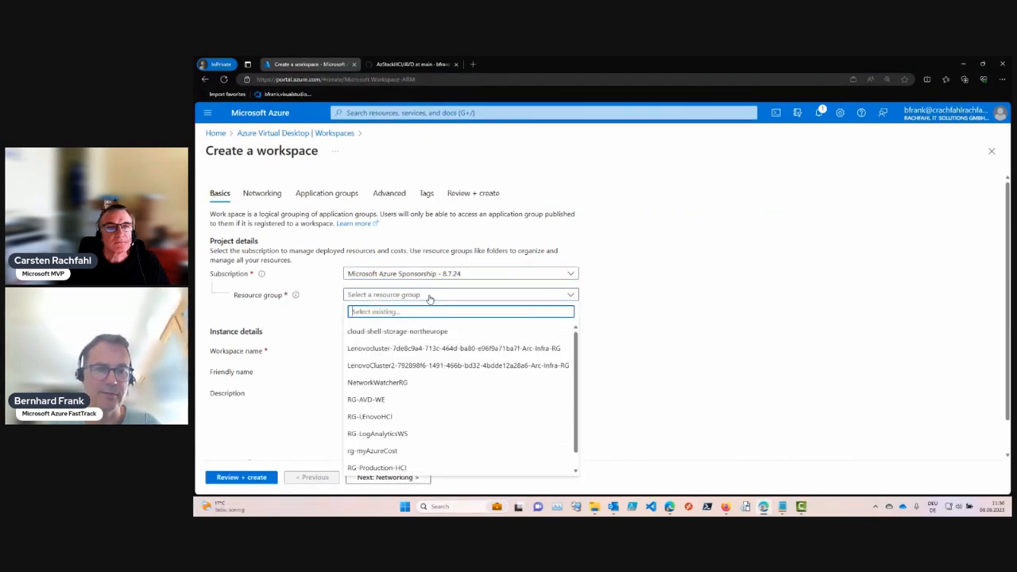
{"action": "type", "text": "rg-"}
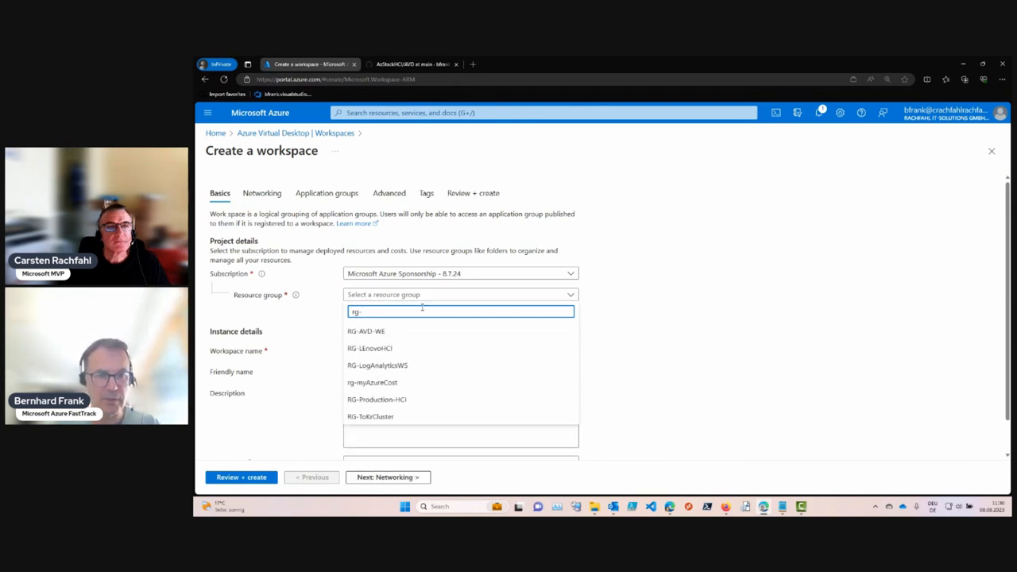
{"action": "left_click", "coordinate": [366, 330]}
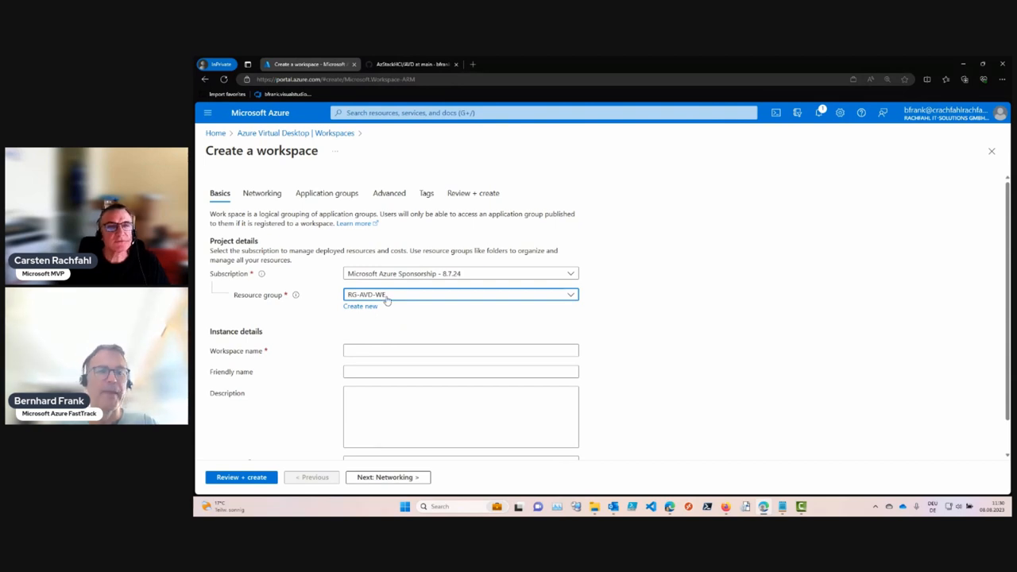
Set the workspace location to West Europe
{"action": "scroll", "scroll_direction": "down", "scroll_amount": 3}
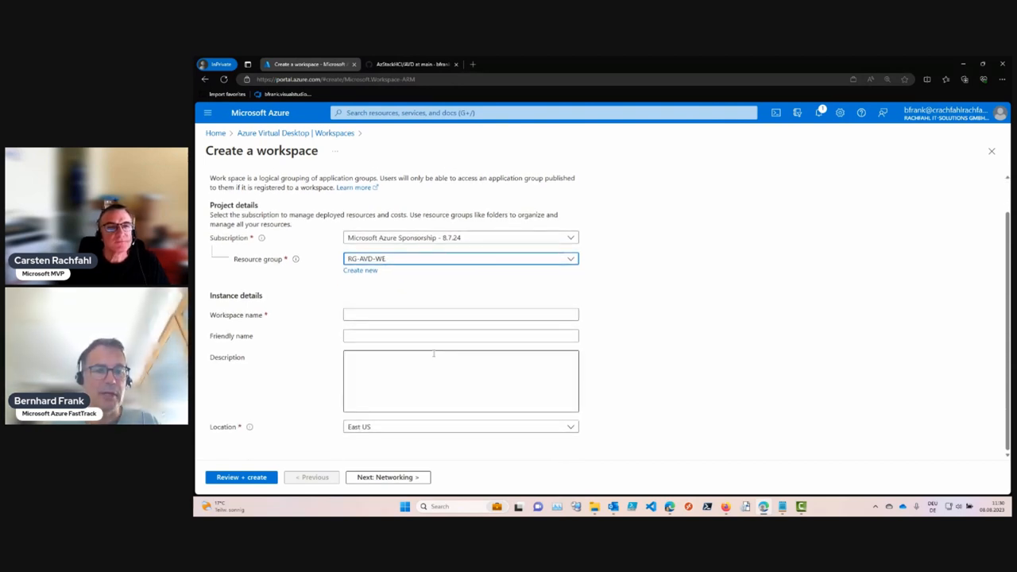
{"action": "left_click", "coordinate": [461, 426]}
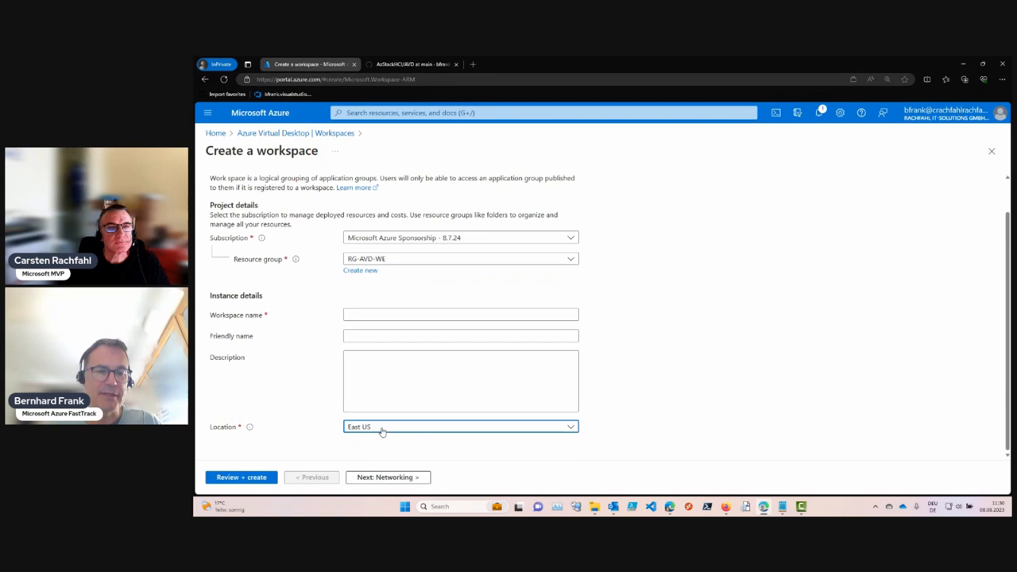
{"action": "type", "text": "west"}
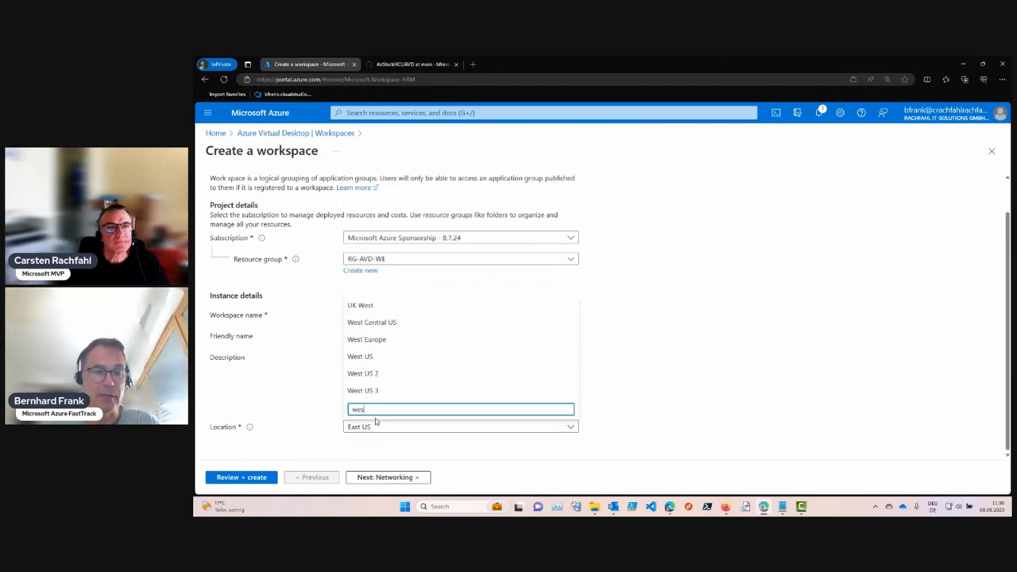
{"action": "left_click", "coordinate": [366, 340]}
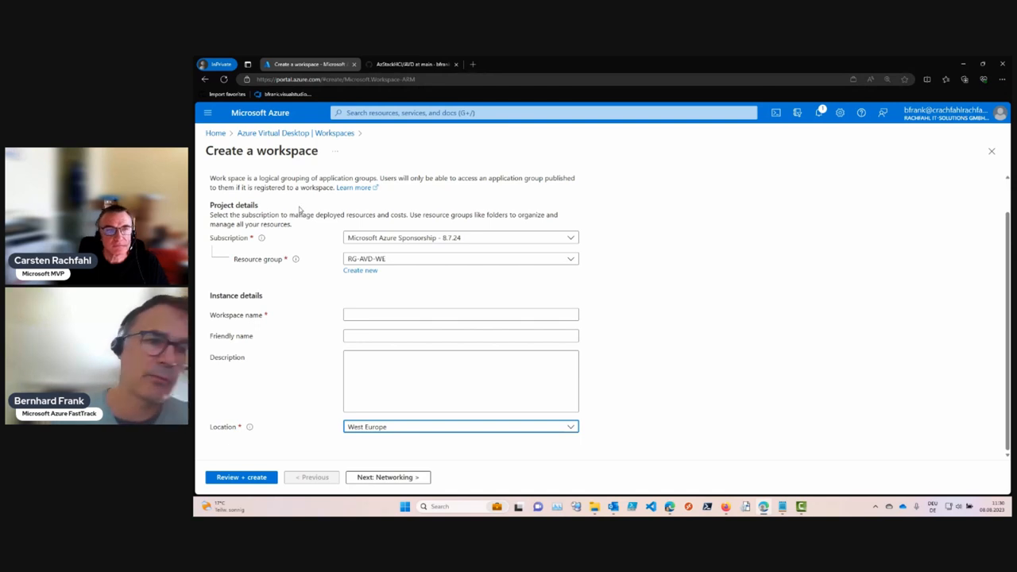
{"action": "mouse_move", "coordinate": [296, 200]}
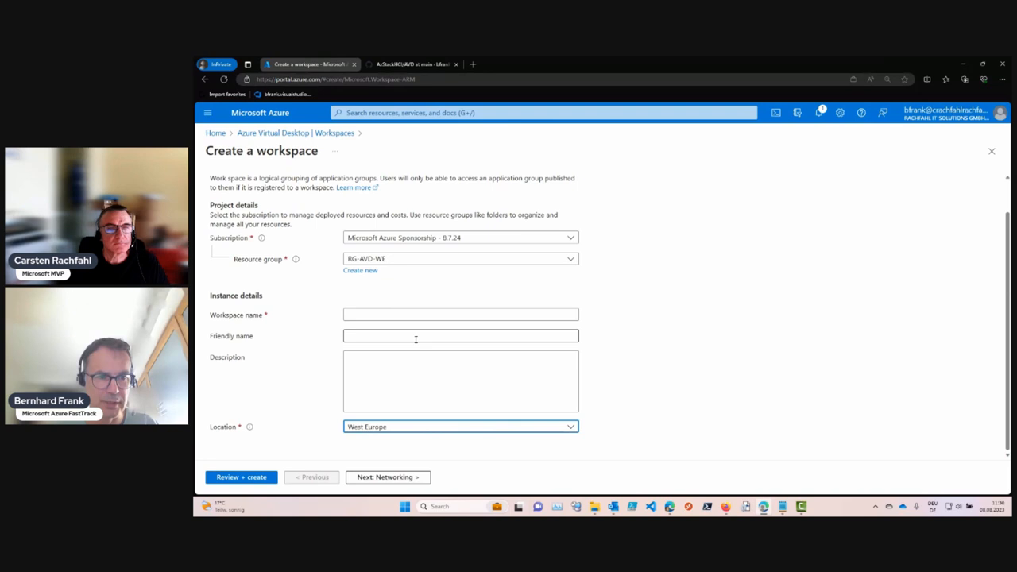
Enter workspace name AVD-WS1 and friendly name AVD Workspace 1
{"action": "left_click", "coordinate": [461, 314]}
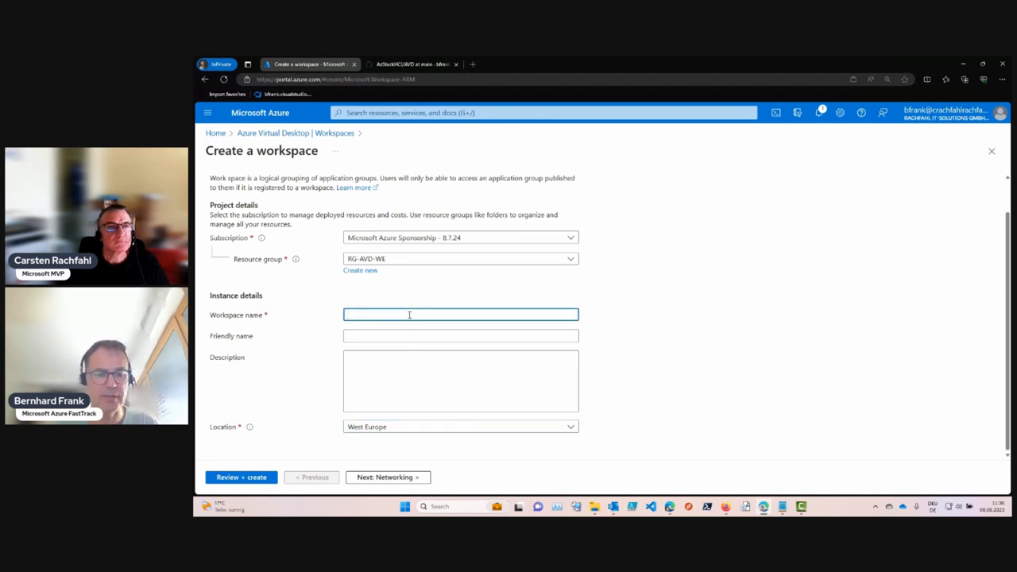
{"action": "type", "text": "AVD-WS1"}
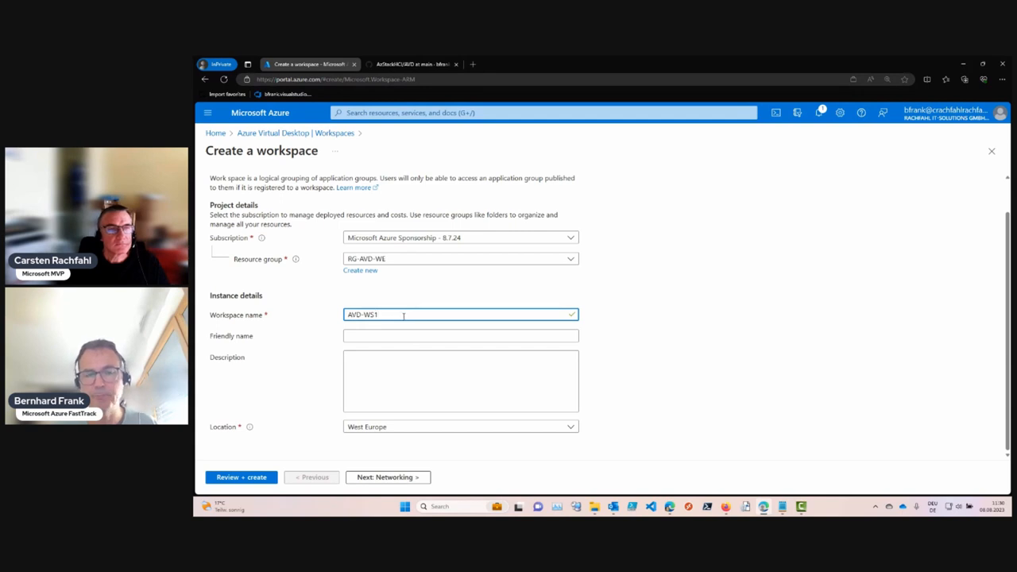
{"action": "mouse_move", "coordinate": [401, 315]}
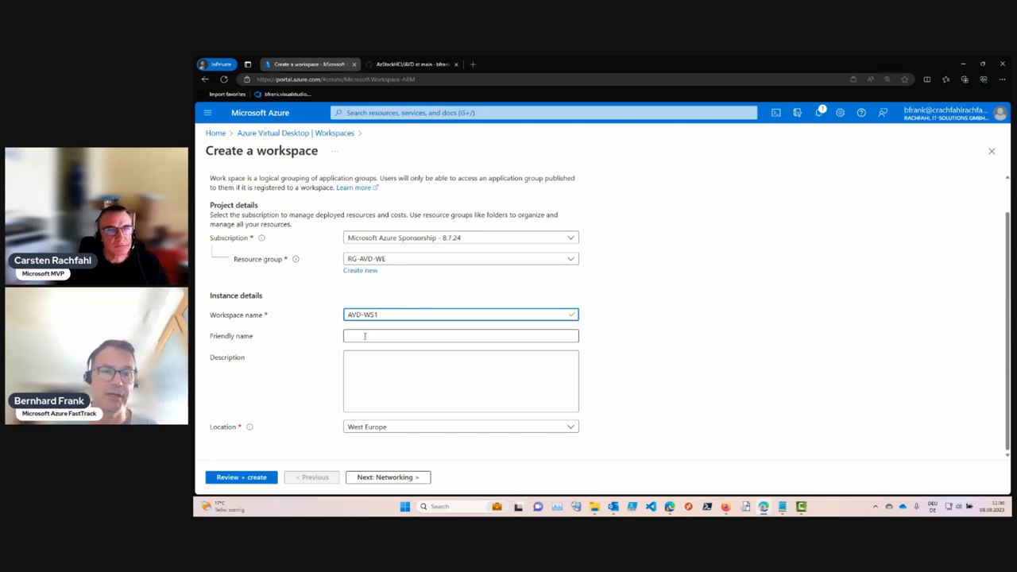
{"action": "left_click", "coordinate": [461, 335]}
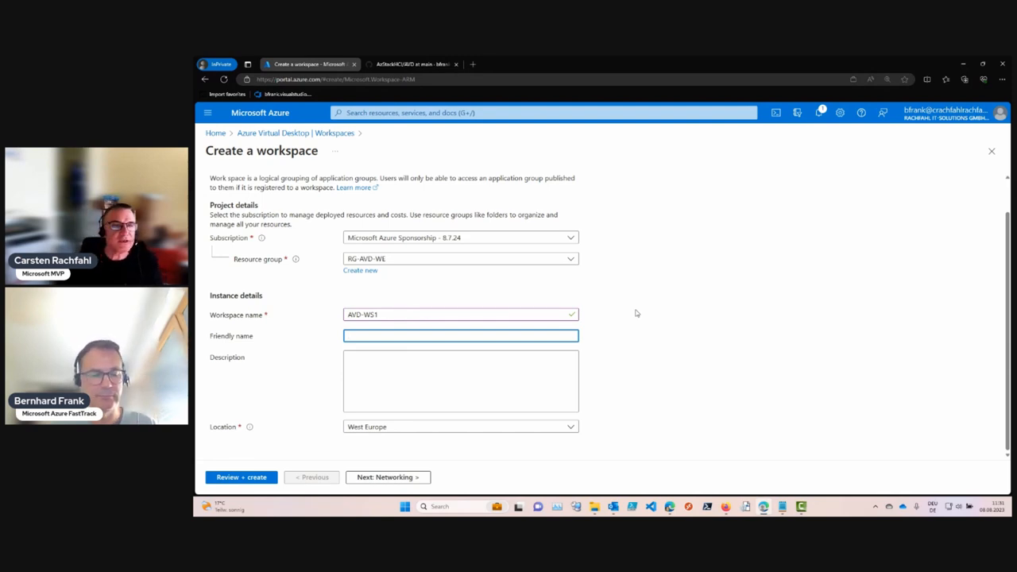
{"action": "type", "text": "AVD Workspace 1"}
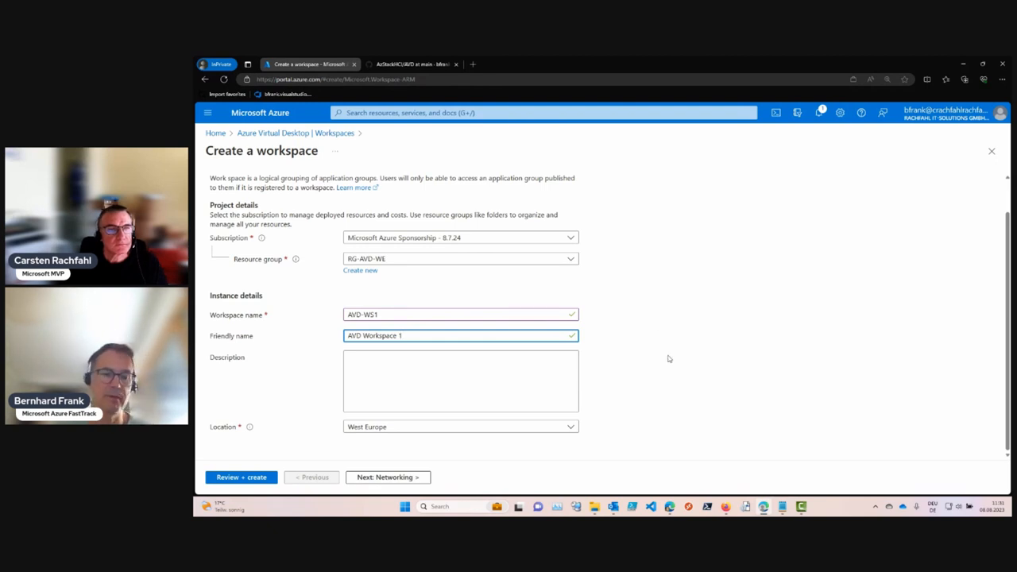
{"action": "mouse_move", "coordinate": [388, 477]}
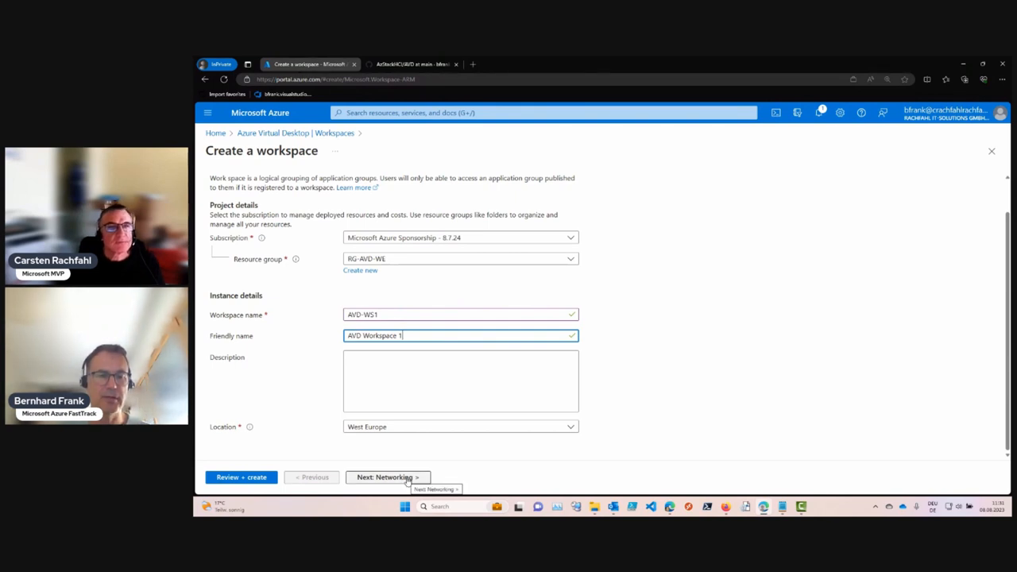
{"action": "left_click", "coordinate": [388, 477]}
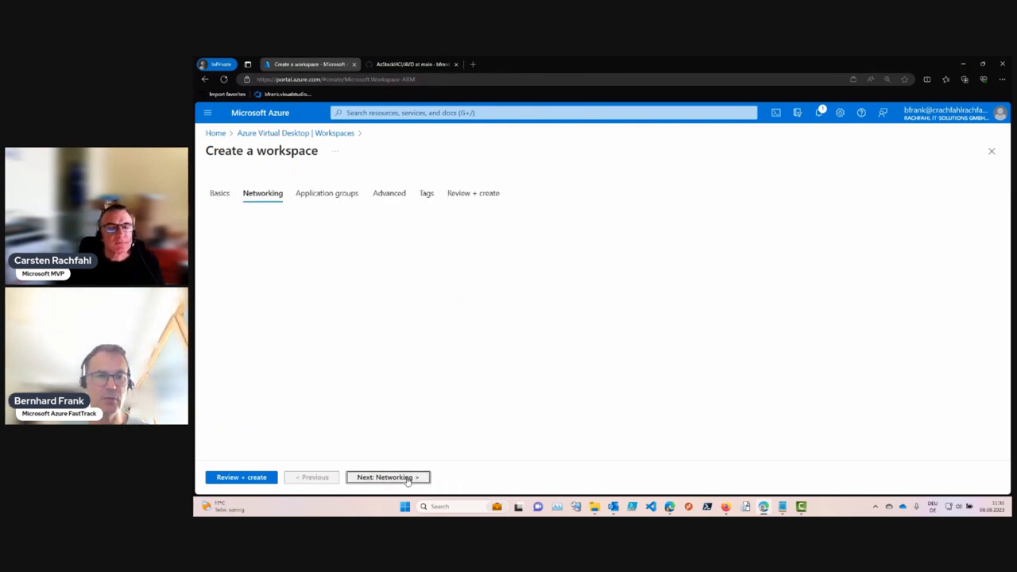
{"action": "left_click", "coordinate": [387, 477]}
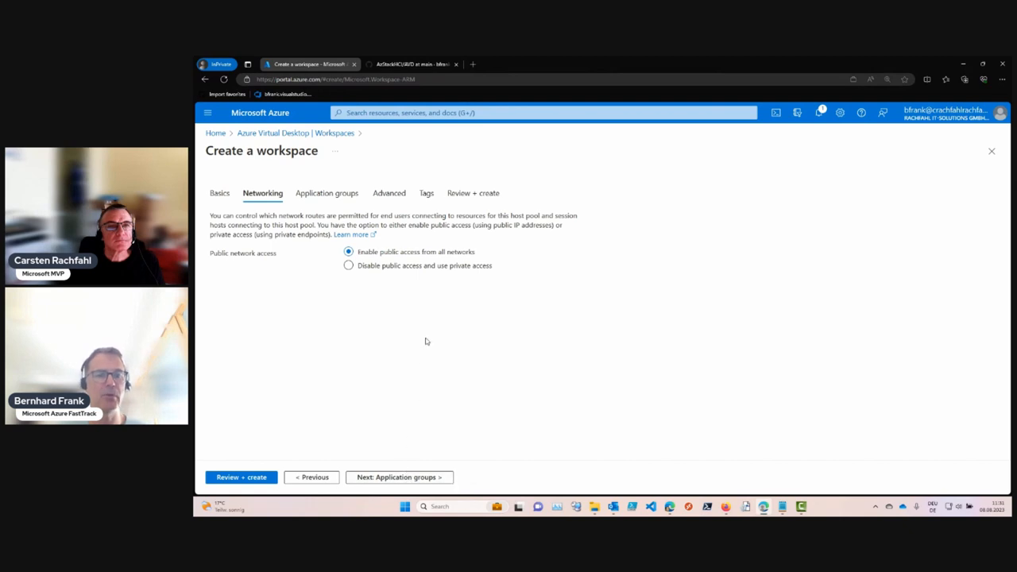
{"action": "mouse_move", "coordinate": [361, 407]}
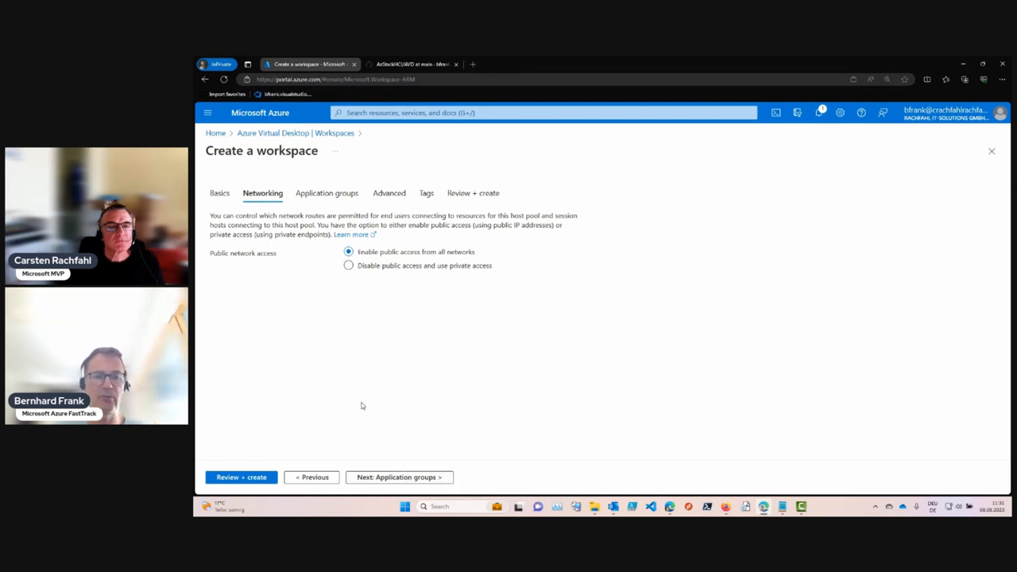
{"action": "left_click", "coordinate": [348, 266]}
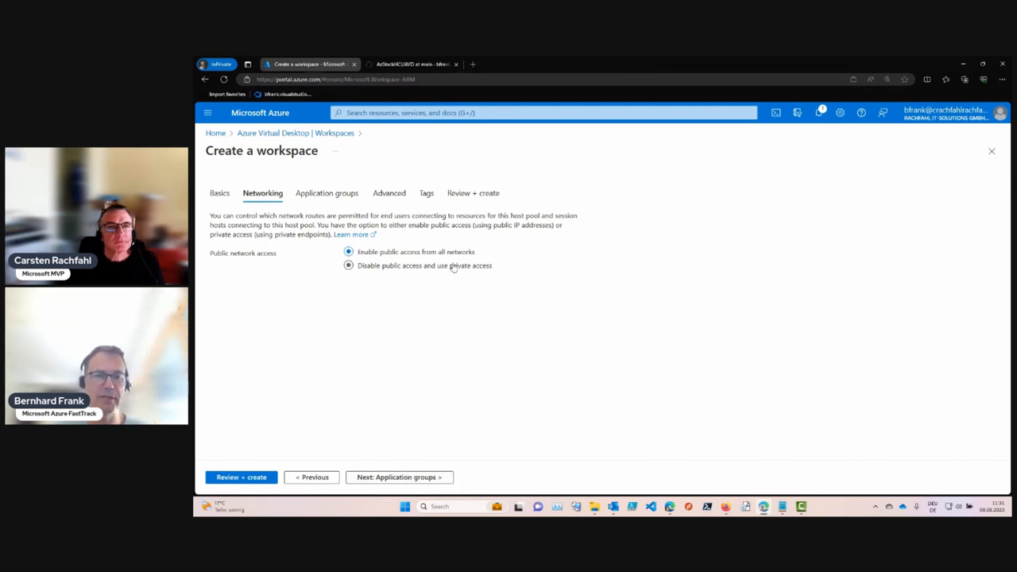
{"action": "left_click", "coordinate": [348, 251]}
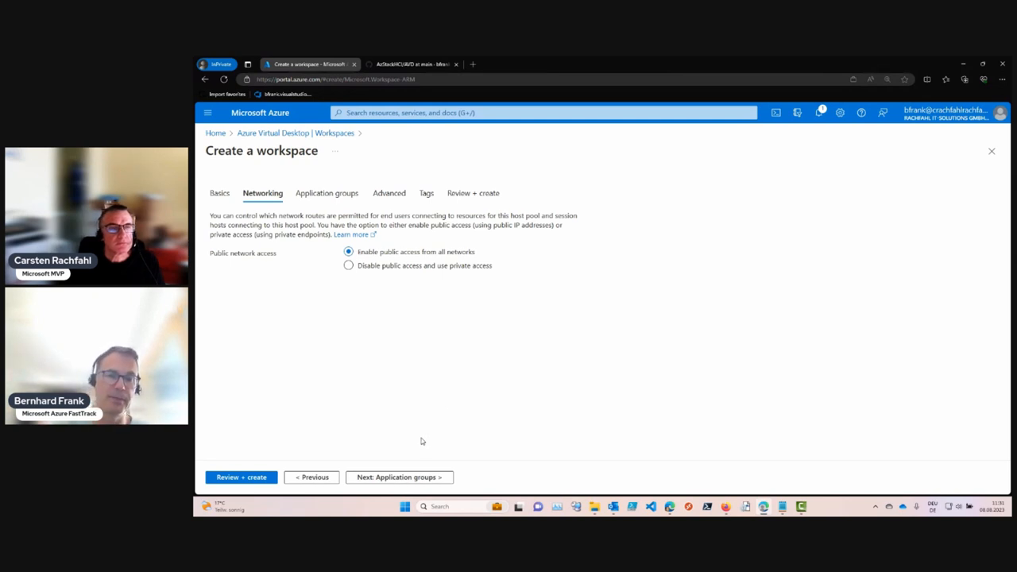
{"action": "mouse_move", "coordinate": [467, 378]}
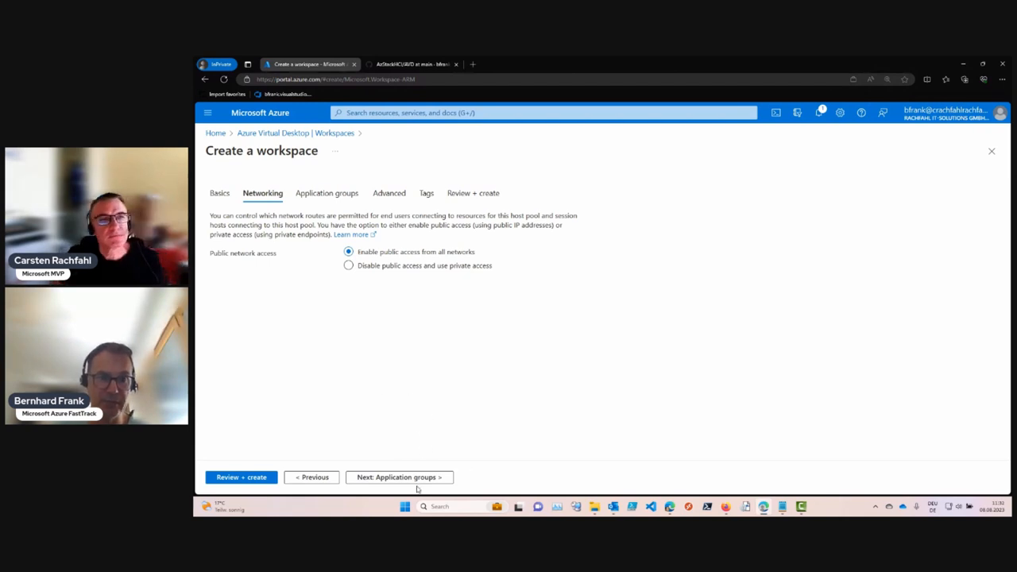
Move to the Application groups step and set Register application groups to Yes
{"action": "left_click", "coordinate": [397, 477]}
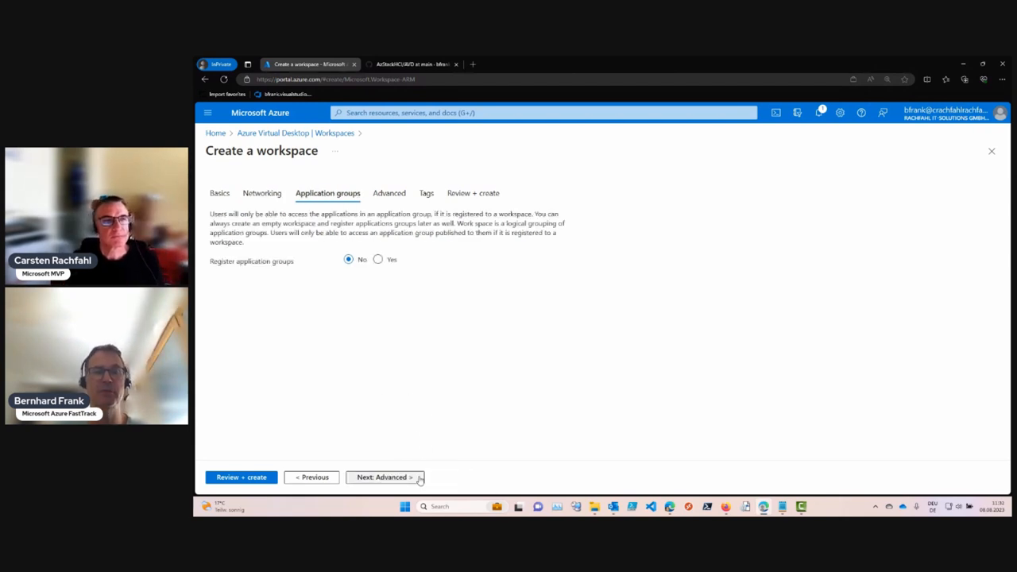
{"action": "mouse_move", "coordinate": [385, 477]}
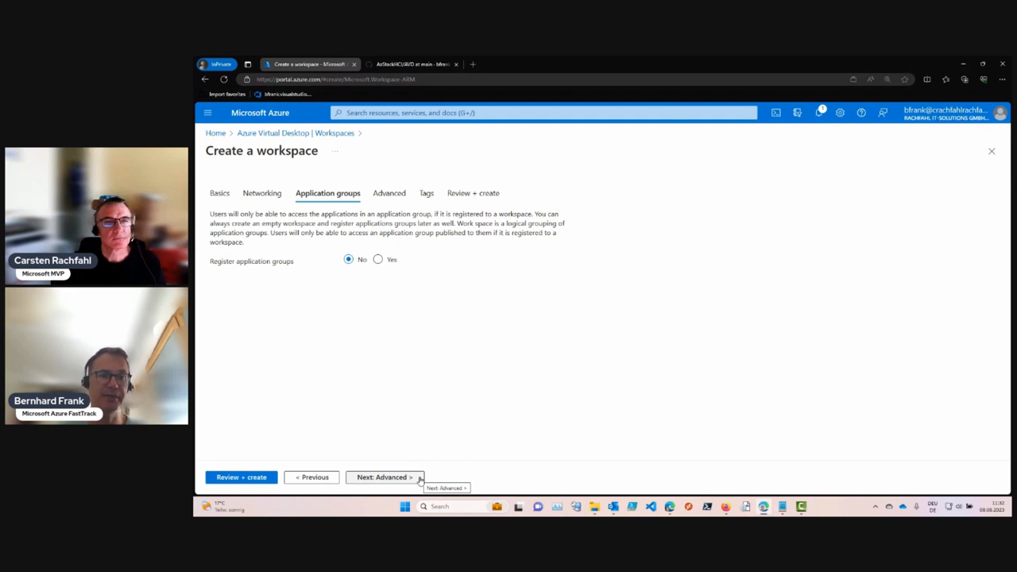
{"action": "mouse_move", "coordinate": [401, 404]}
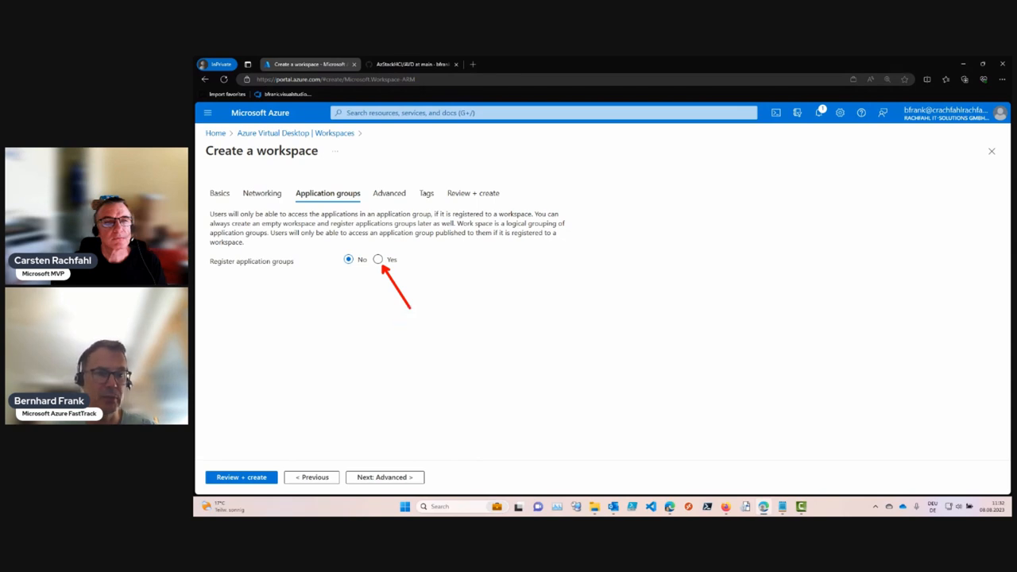
{"action": "left_click", "coordinate": [379, 261]}
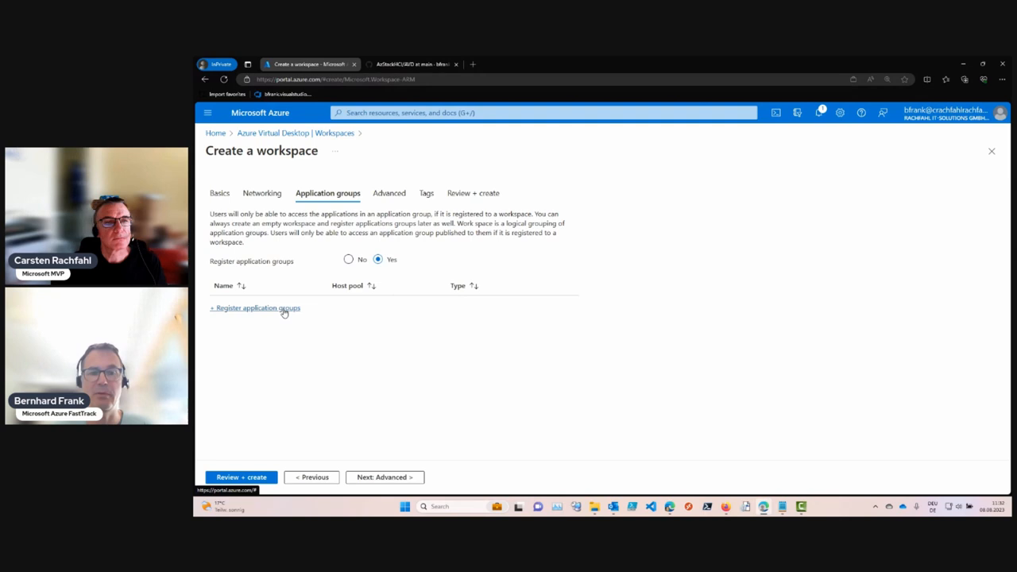
Register application group AVD-HCI-HP1-DAG from host pool AVD-HCI-HP1 and continue to Advanced
{"action": "left_click", "coordinate": [254, 308]}
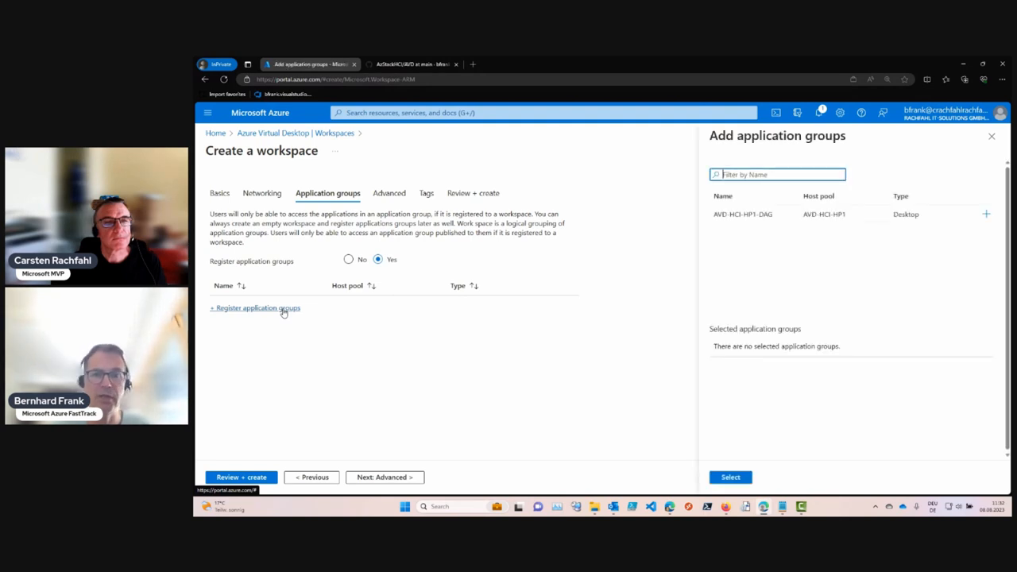
{"action": "mouse_move", "coordinate": [960, 242]}
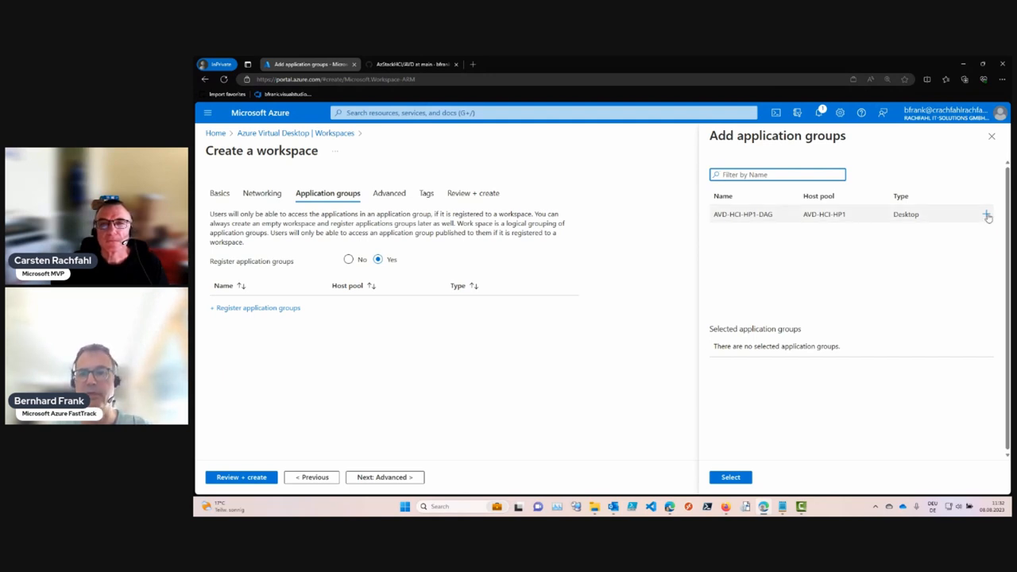
{"action": "left_click", "coordinate": [987, 214]}
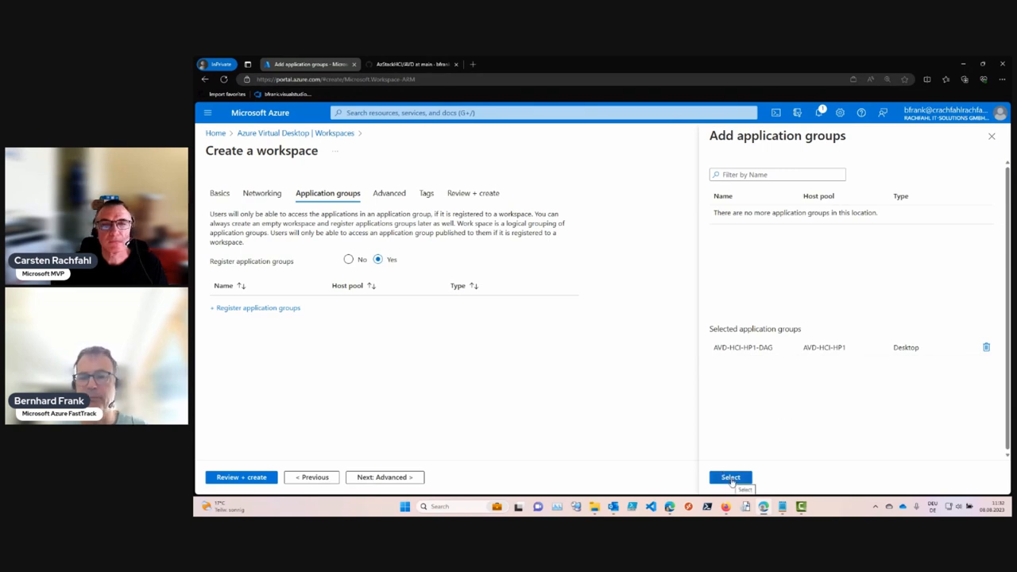
{"action": "left_click", "coordinate": [730, 477]}
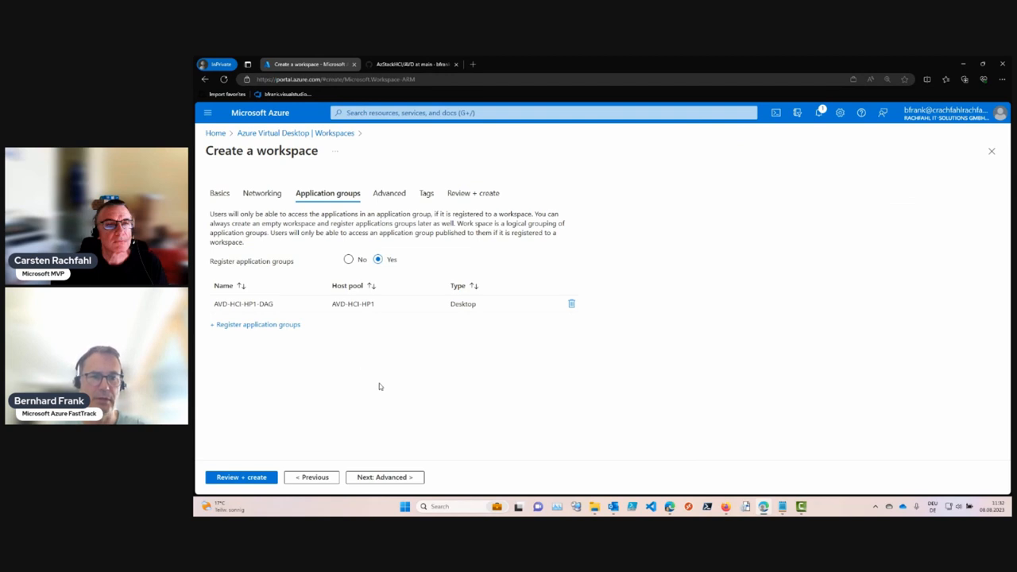
{"action": "left_click", "coordinate": [384, 477]}
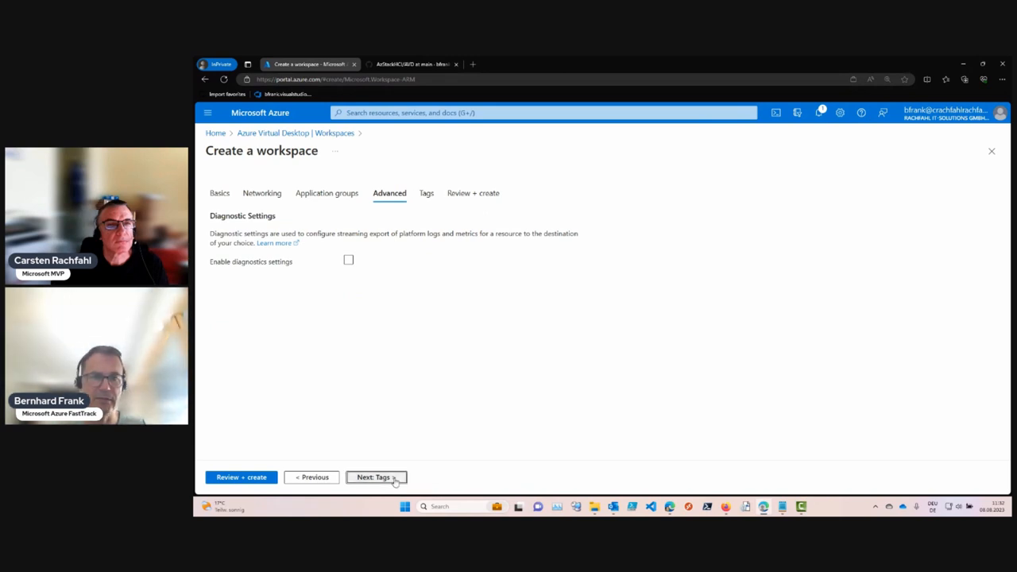
Pass through Tags to Review + create, validate, and submit creation of workspace AVD-WS1
{"action": "left_click", "coordinate": [373, 477]}
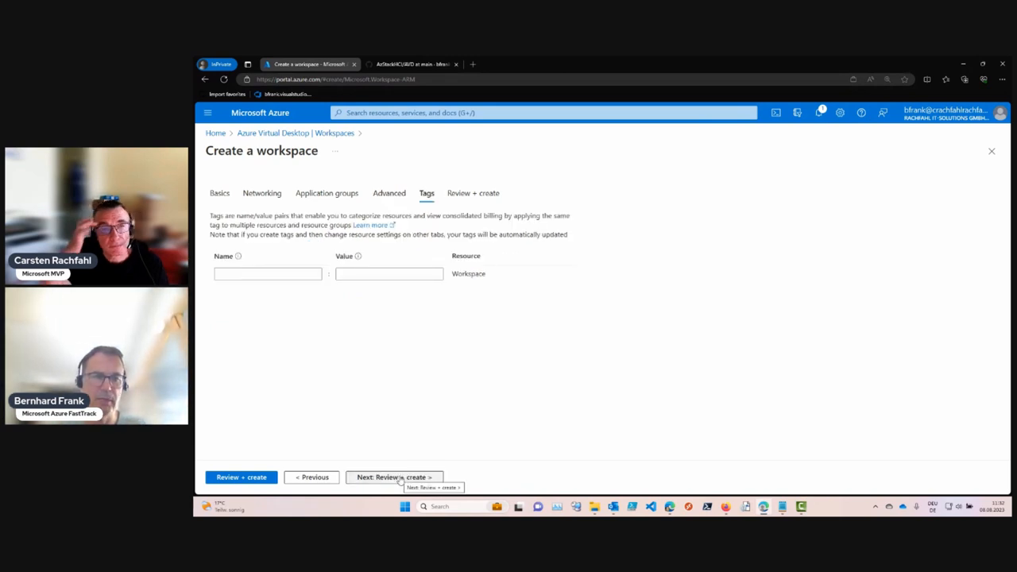
{"action": "left_click", "coordinate": [394, 476]}
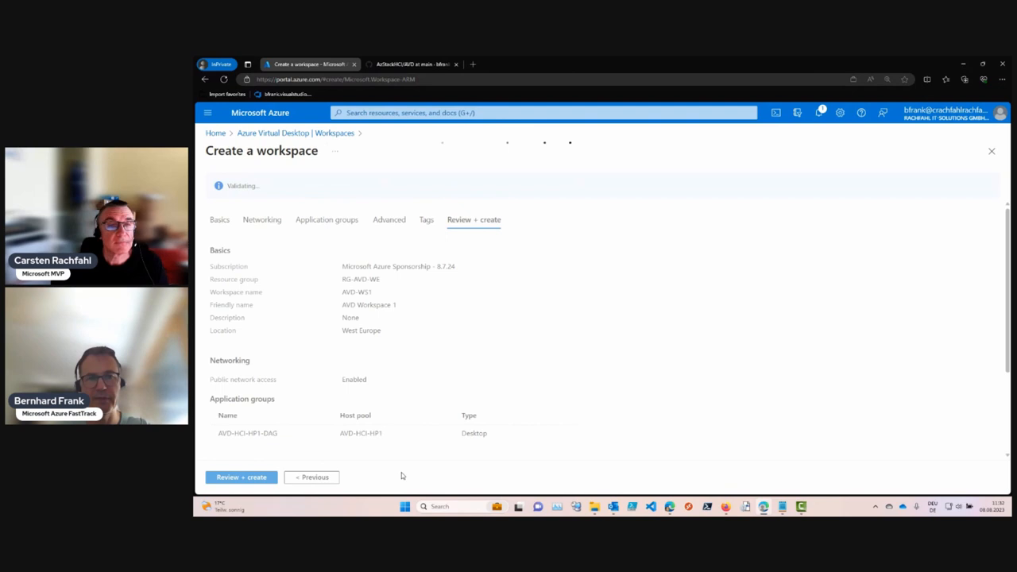
{"action": "mouse_move", "coordinate": [388, 461]}
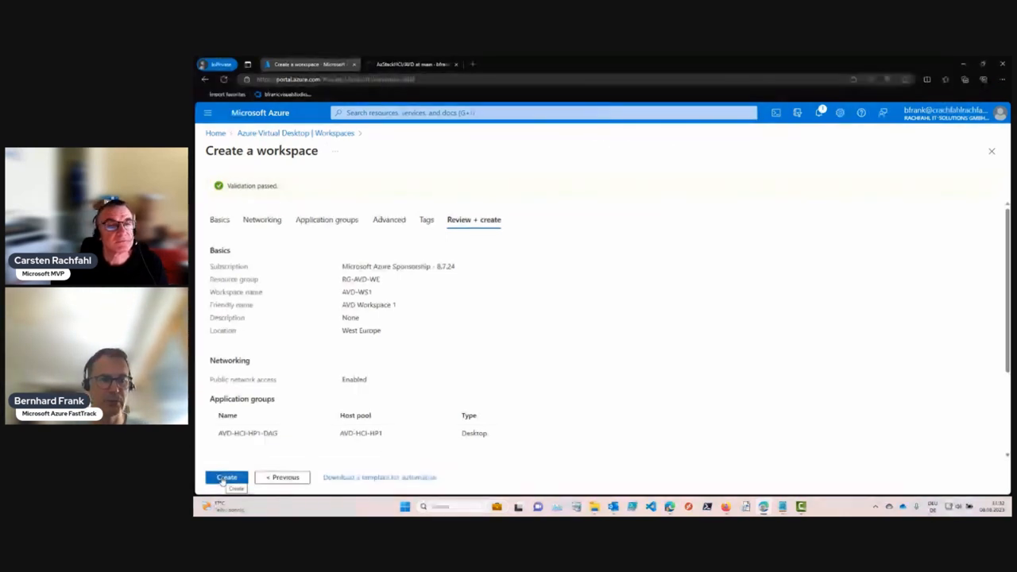
{"action": "left_click", "coordinate": [226, 477]}
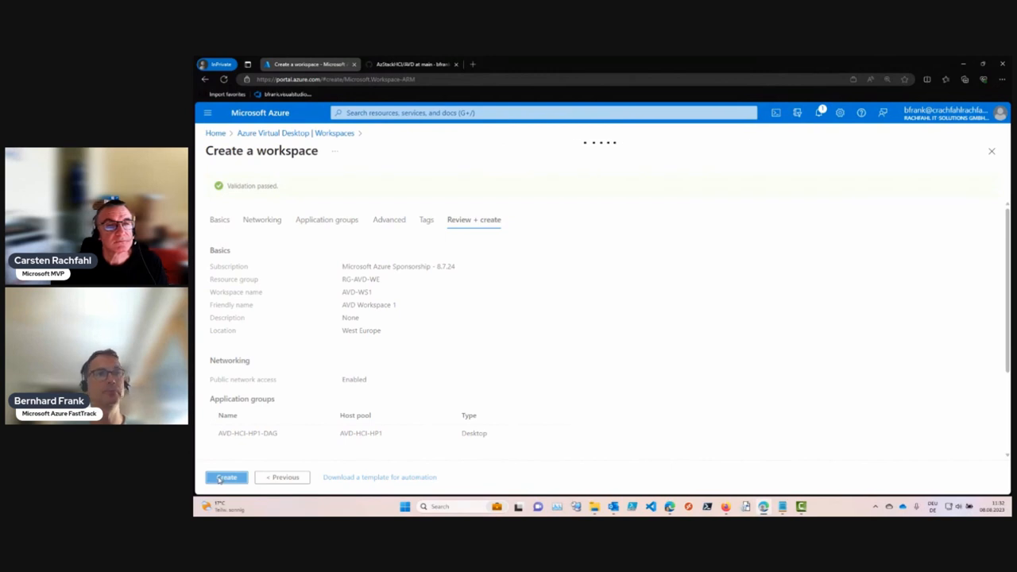
{"action": "left_click", "coordinate": [225, 477]}
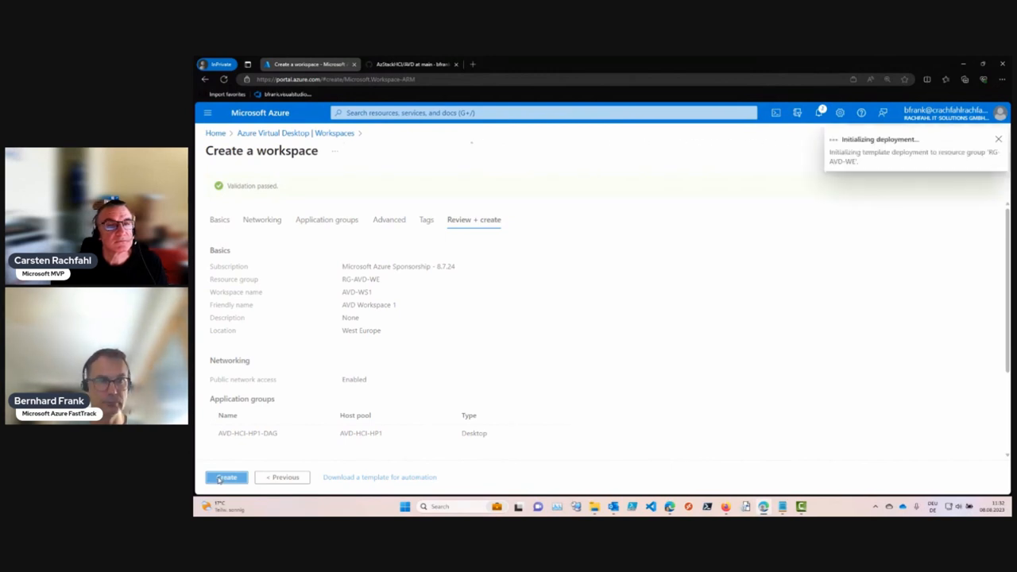
{"action": "left_click", "coordinate": [226, 477]}
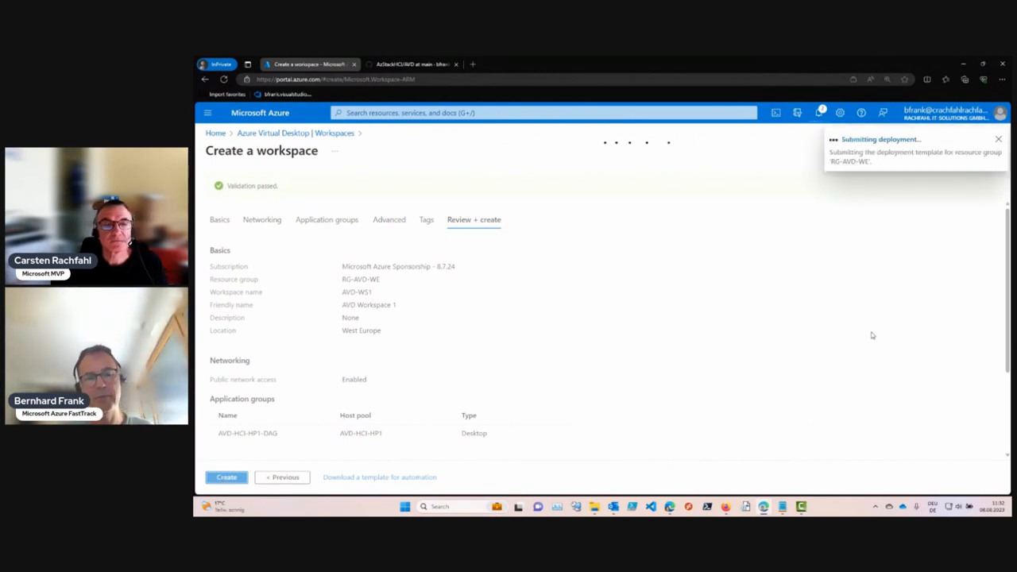
{"action": "left_click", "coordinate": [226, 477]}
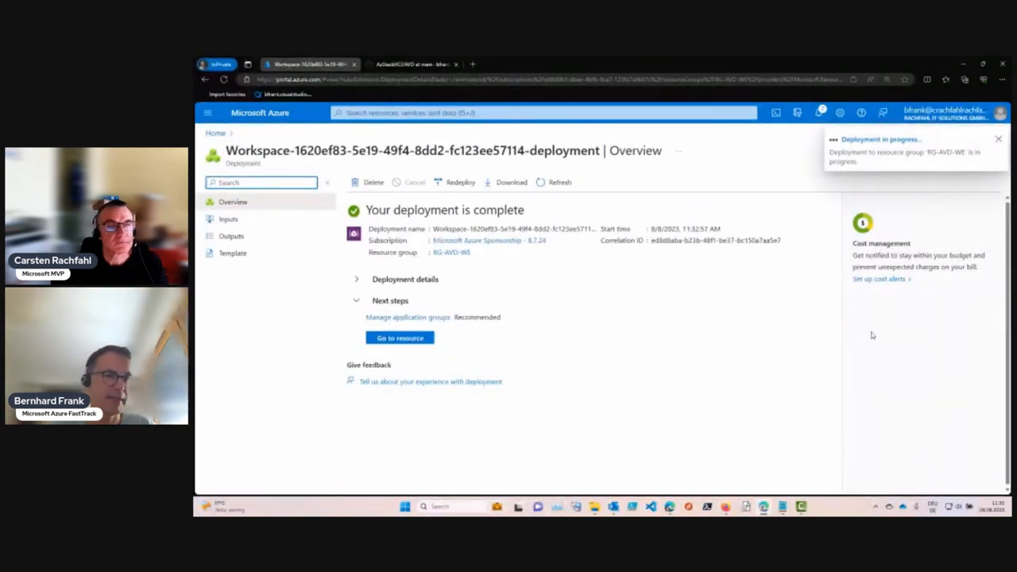
Dismiss the deployment-succeeded notification and go to the new AVD-WS1 workspace resource
{"action": "left_click", "coordinate": [999, 140]}
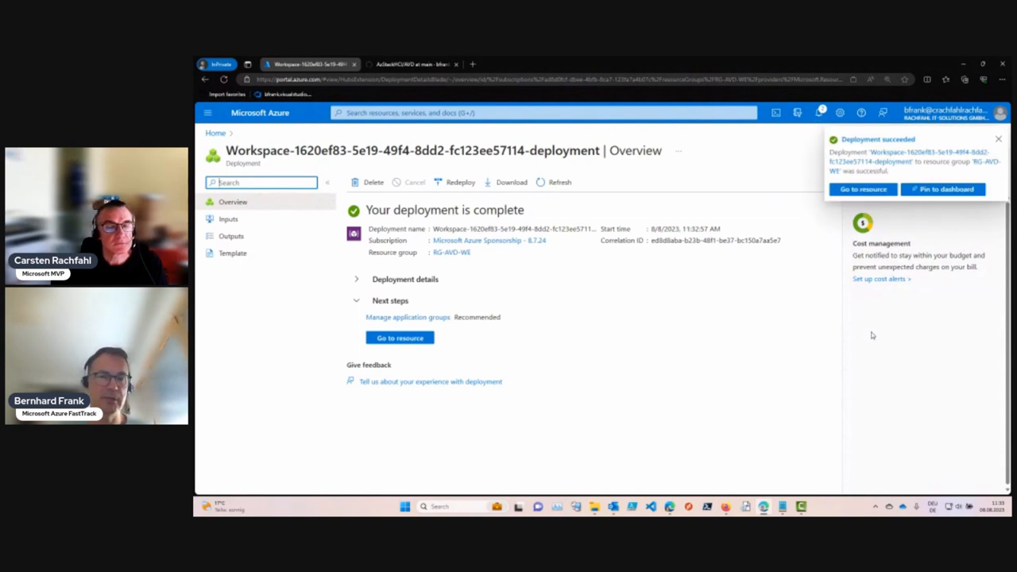
{"action": "left_click", "coordinate": [998, 140]}
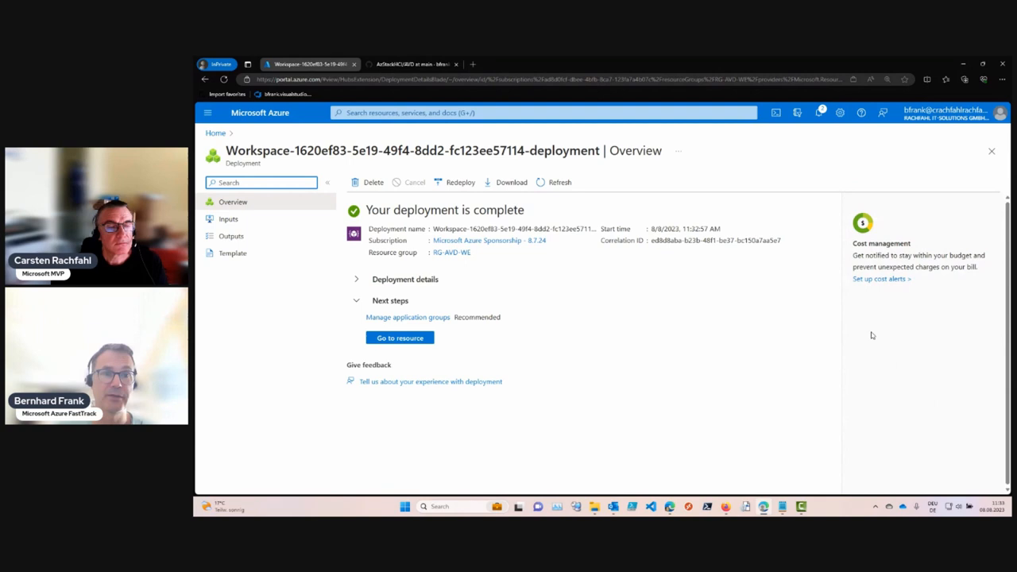
{"action": "left_click", "coordinate": [400, 337]}
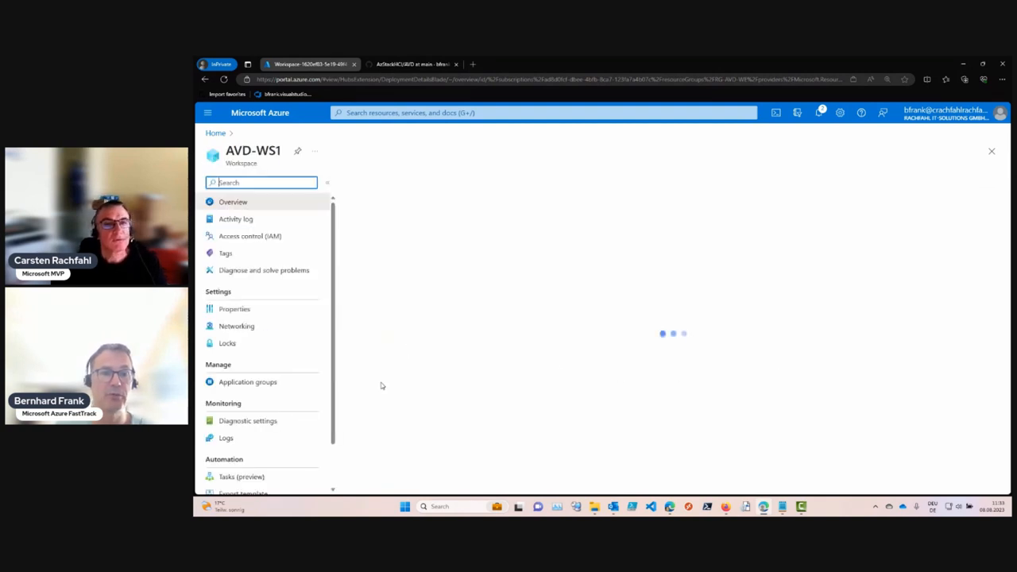